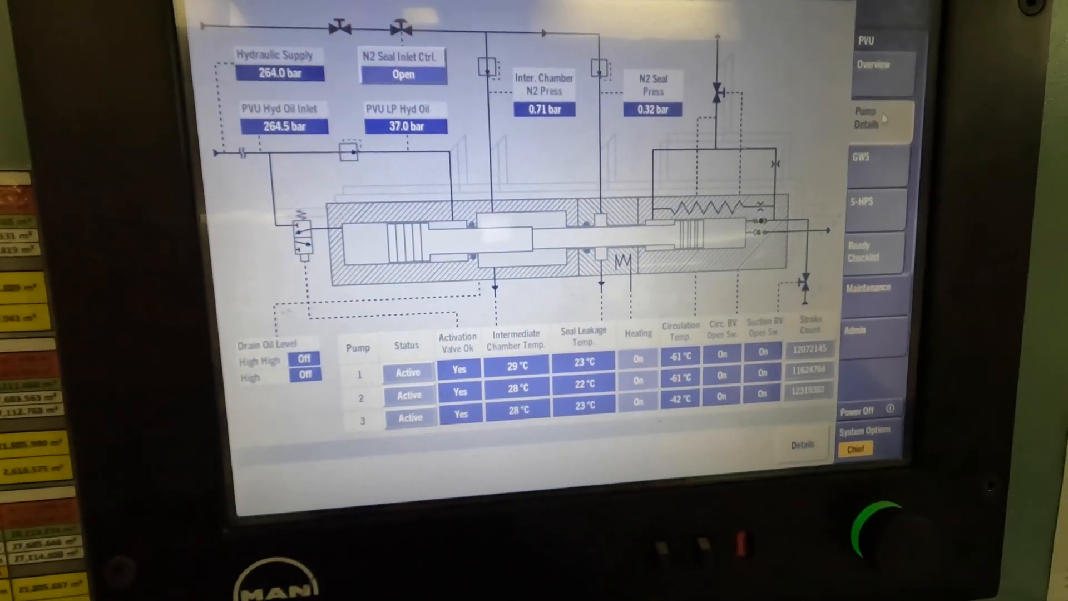
# - Show the glycol water system page with vaporizer inlet -64 °C and outlet 47 °C
pyautogui.click(878, 157)
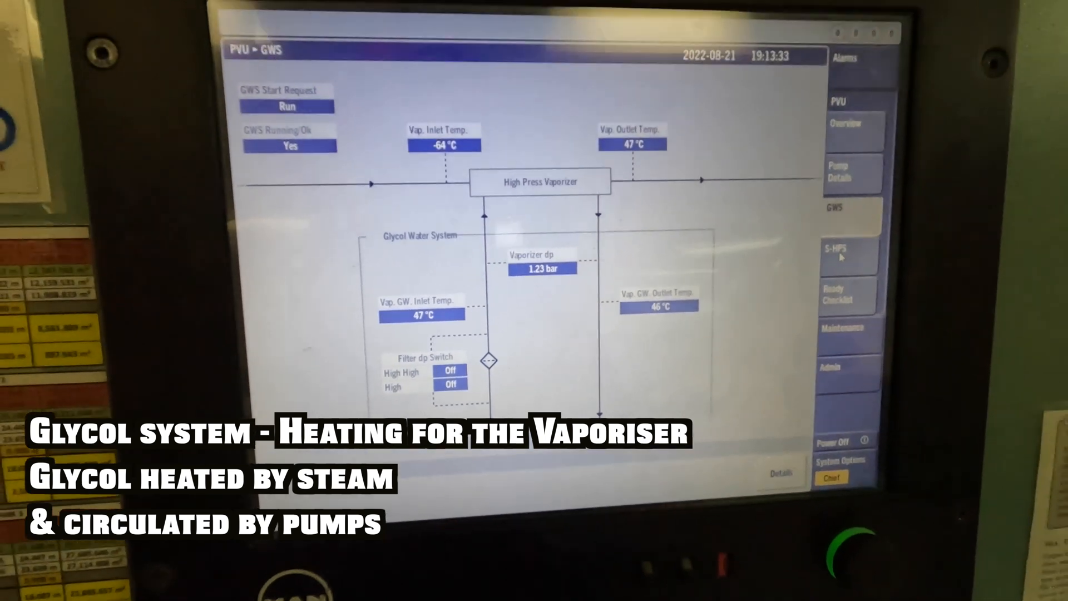
# - View the hydraulic power station page, then the Ready Checklist with all start conditions ticked
pyautogui.click(841, 253)
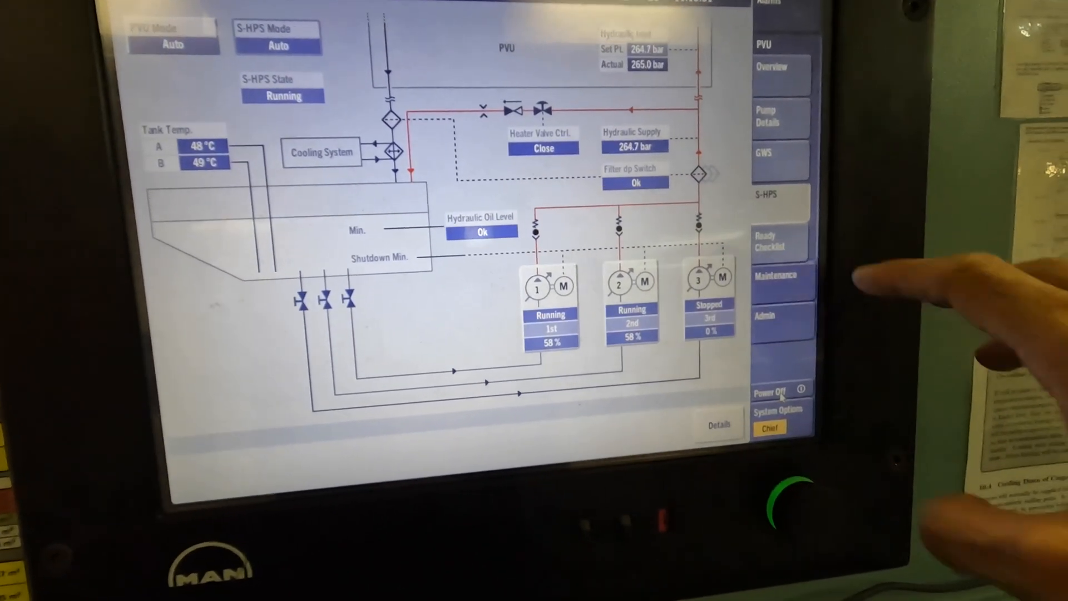
pyautogui.click(779, 241)
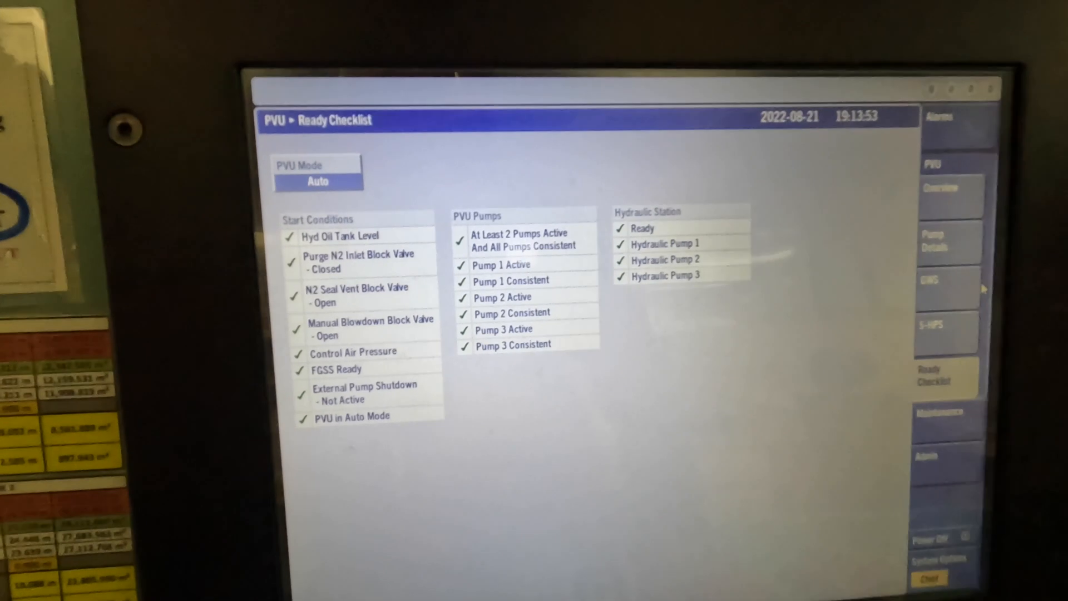